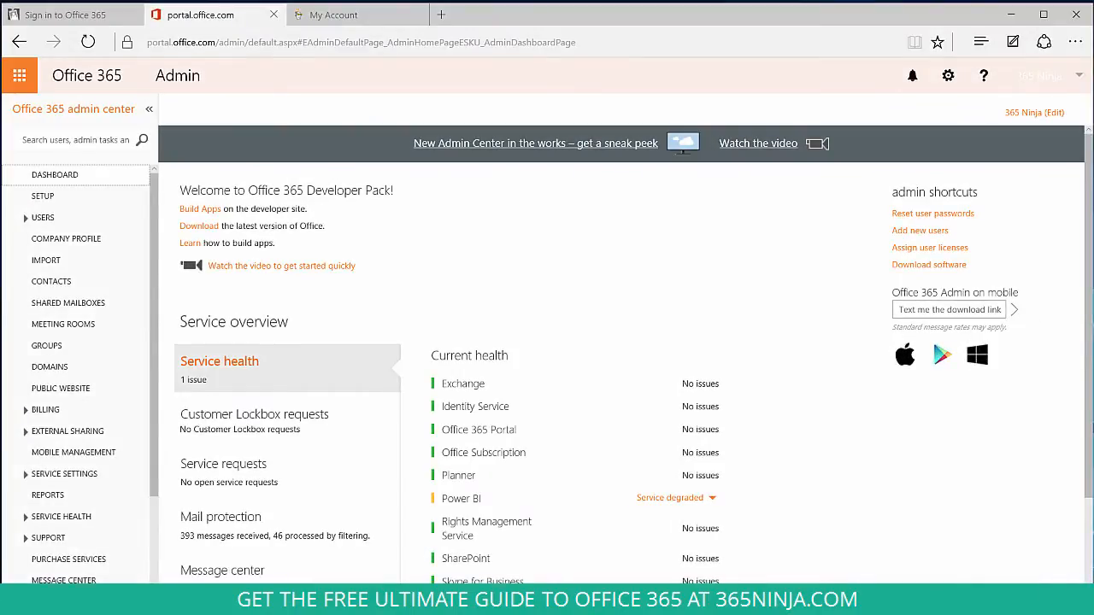
mouse_move(887, 575)
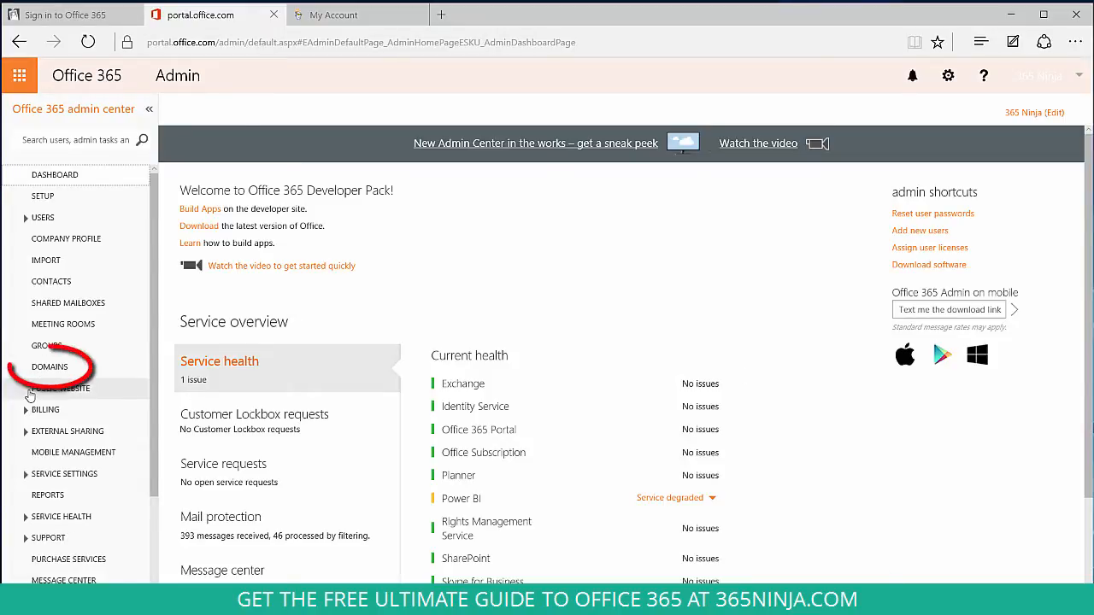
Open Domains in the left navigation to list the organisation's three domains.
left_click(49, 367)
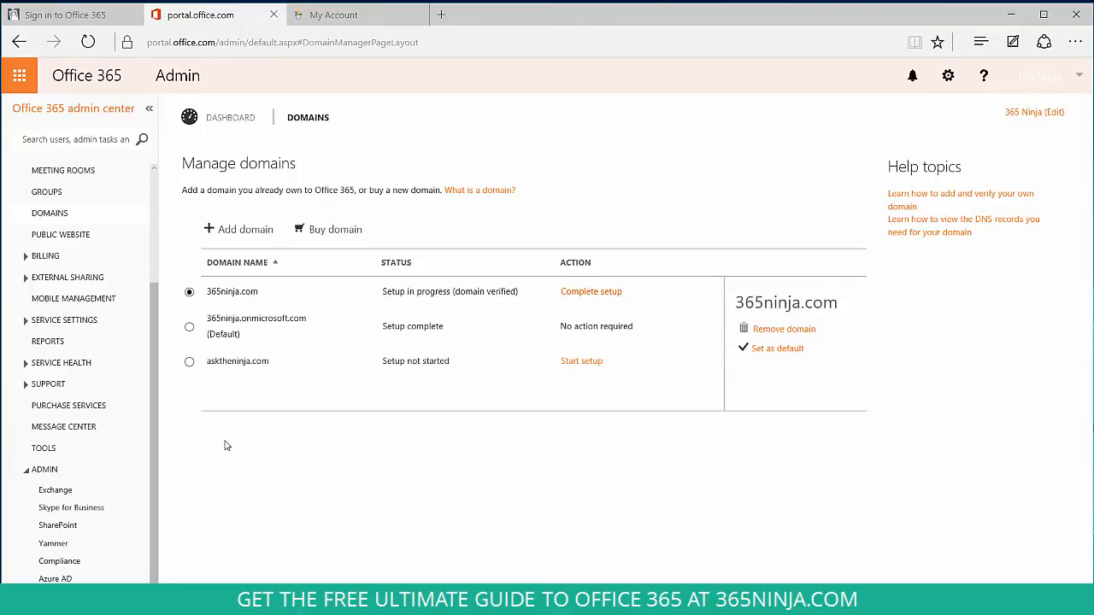
mouse_move(235, 233)
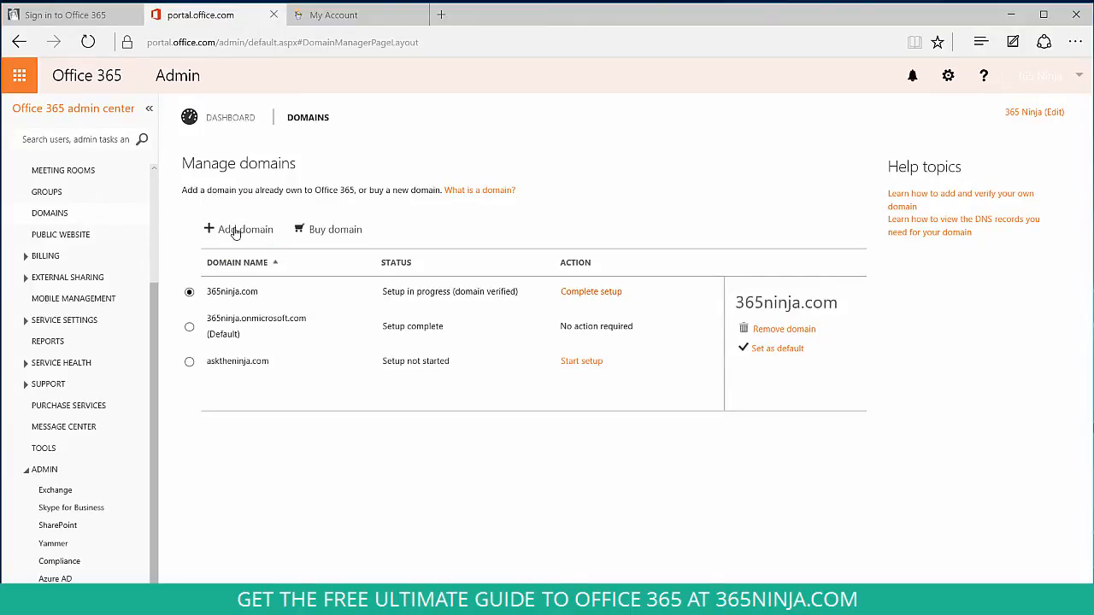
Add the domain asktheninja.com and choose TXT record verification of ownership.
left_click(245, 230)
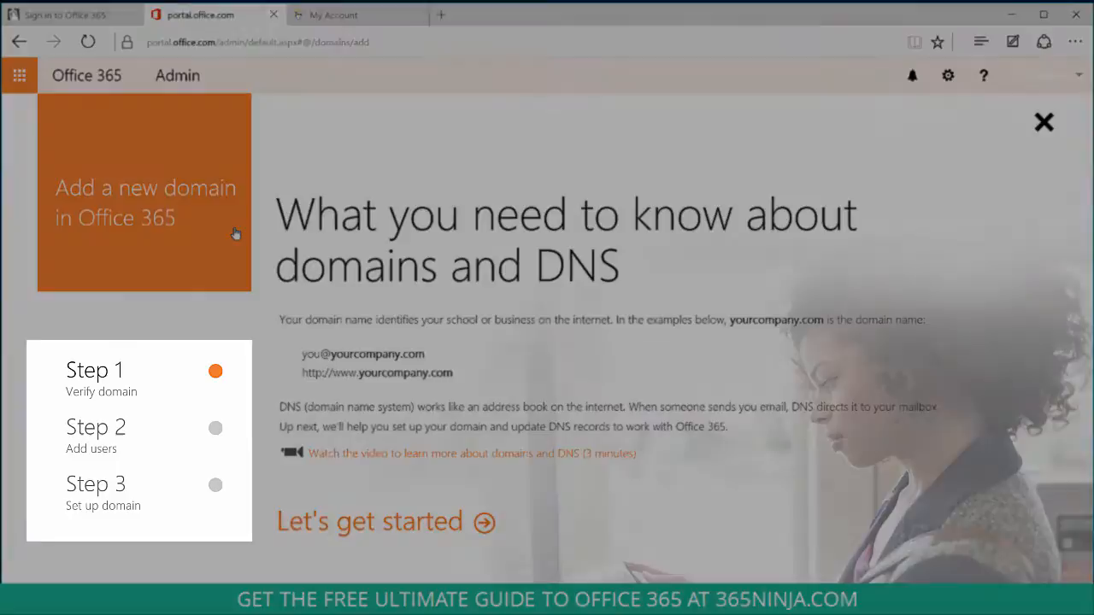
left_click(370, 522)
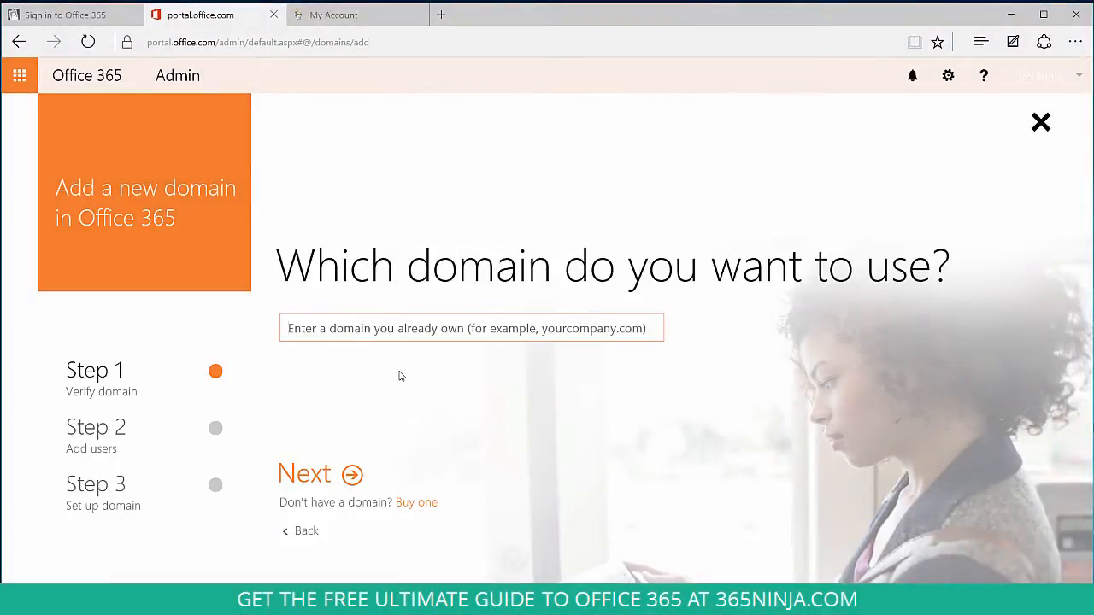
type("asktheninja.com")
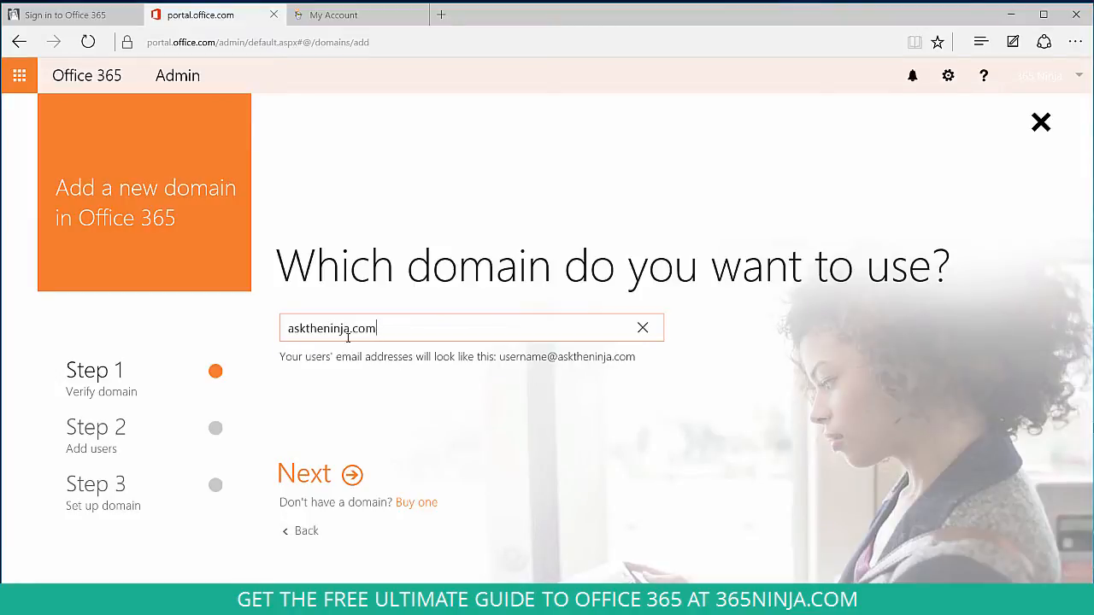
mouse_move(328, 486)
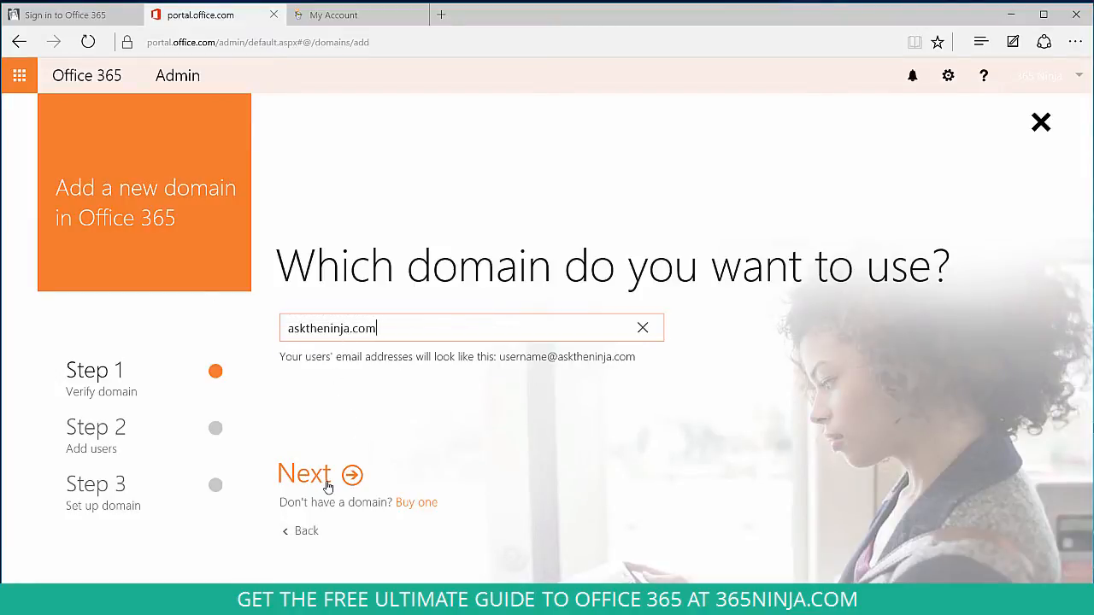
left_click(304, 474)
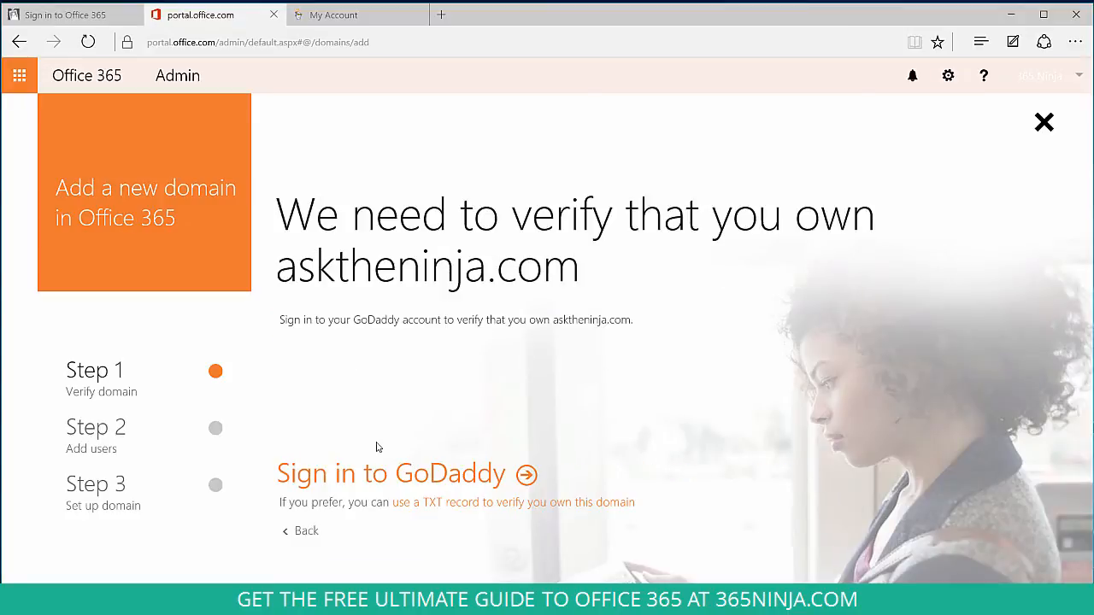
mouse_move(357, 477)
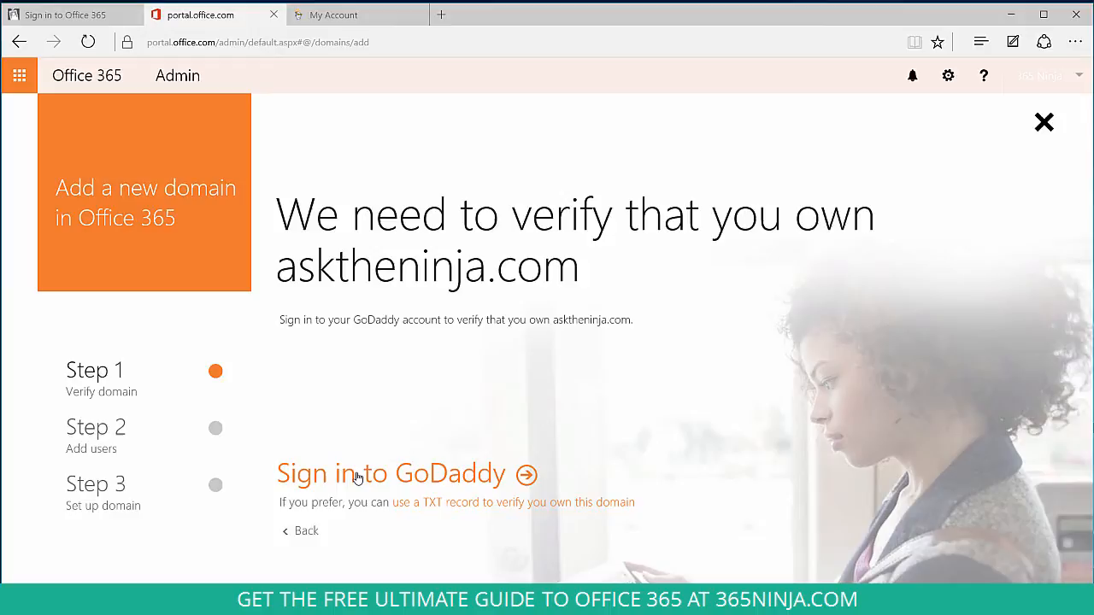
mouse_move(417, 523)
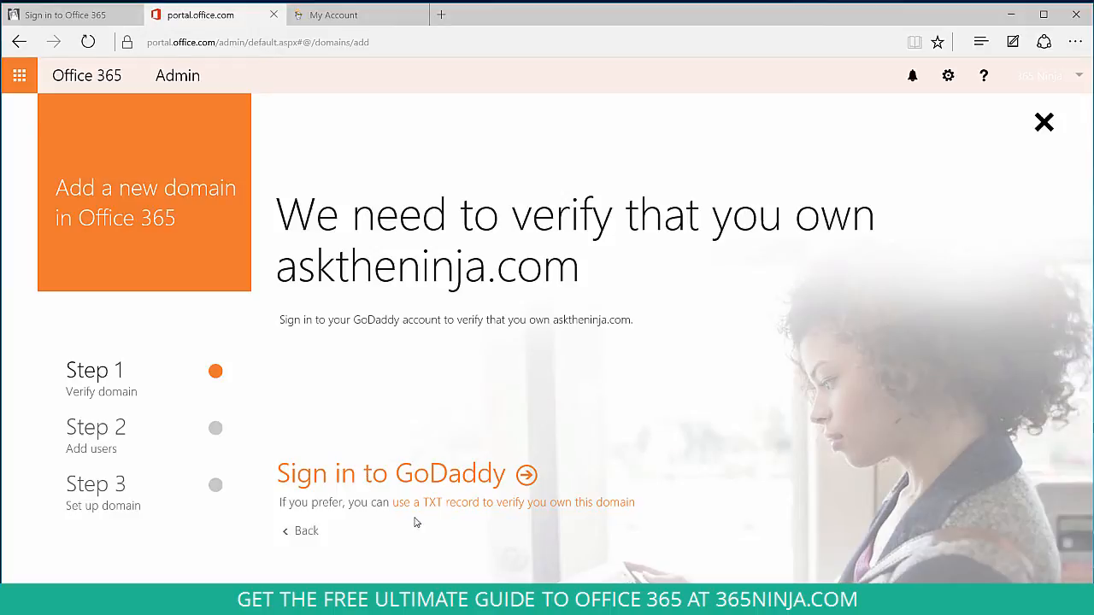
mouse_move(457, 509)
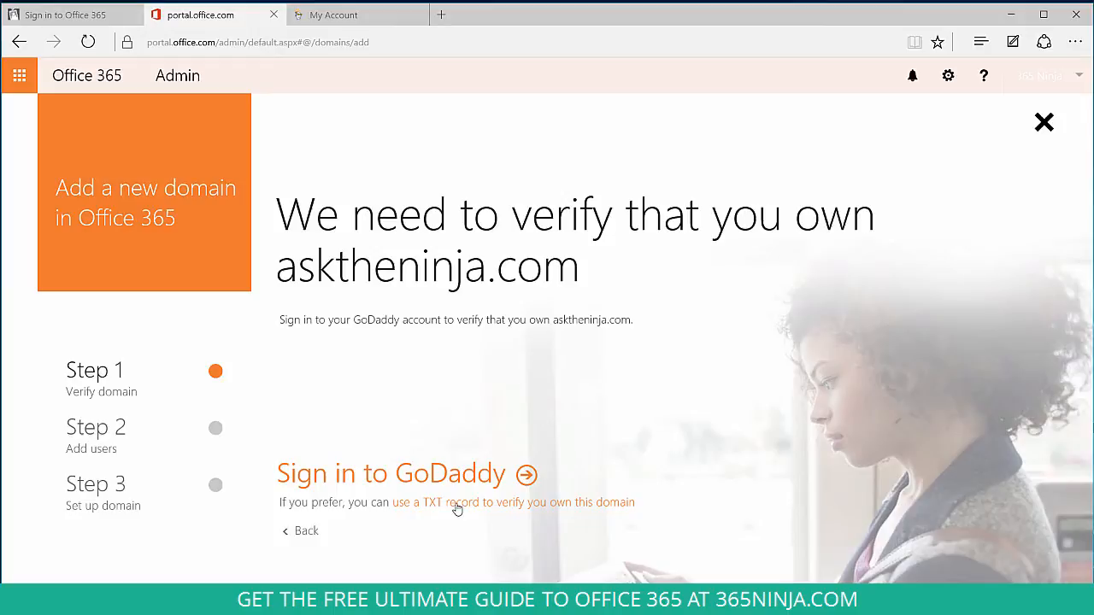
left_click(511, 502)
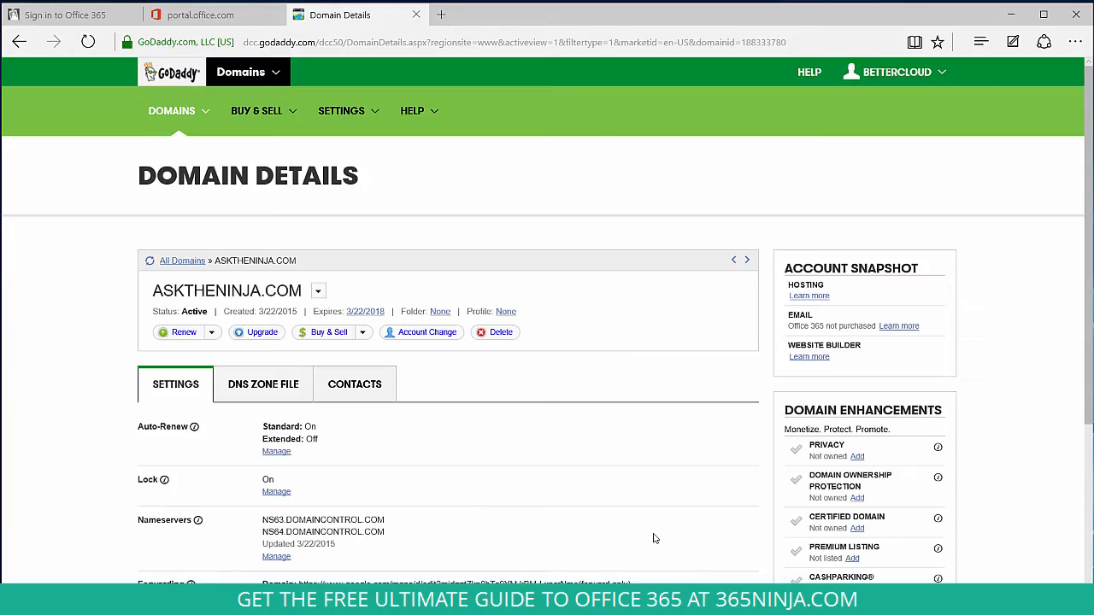
mouse_move(395, 490)
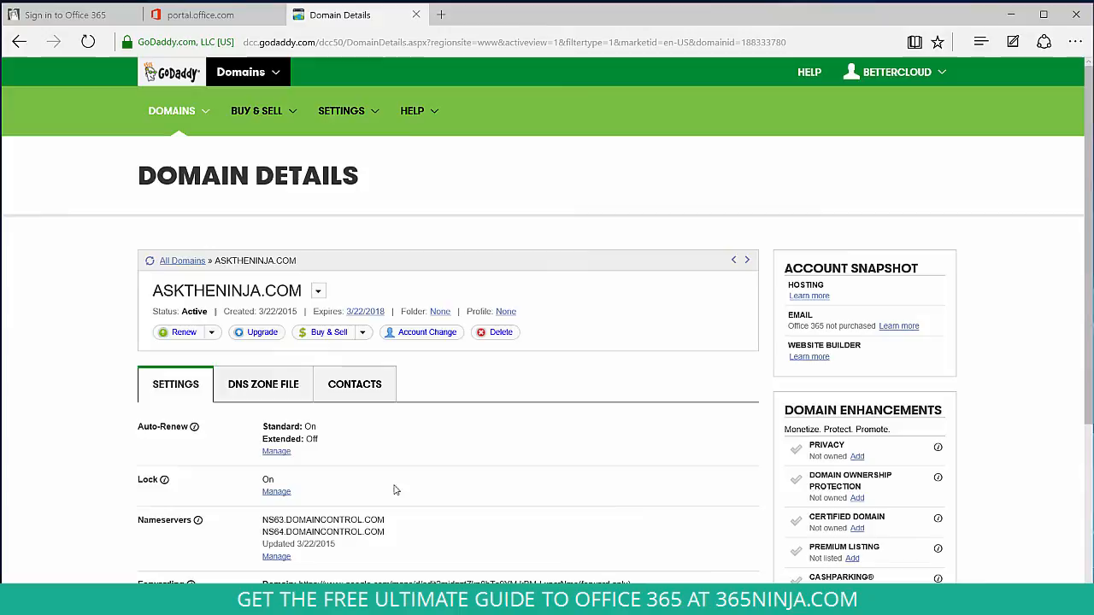
Add and save a TXT record MS=ms27314581 in GoDaddy's asktheninja.com DNS zone.
left_click(264, 384)
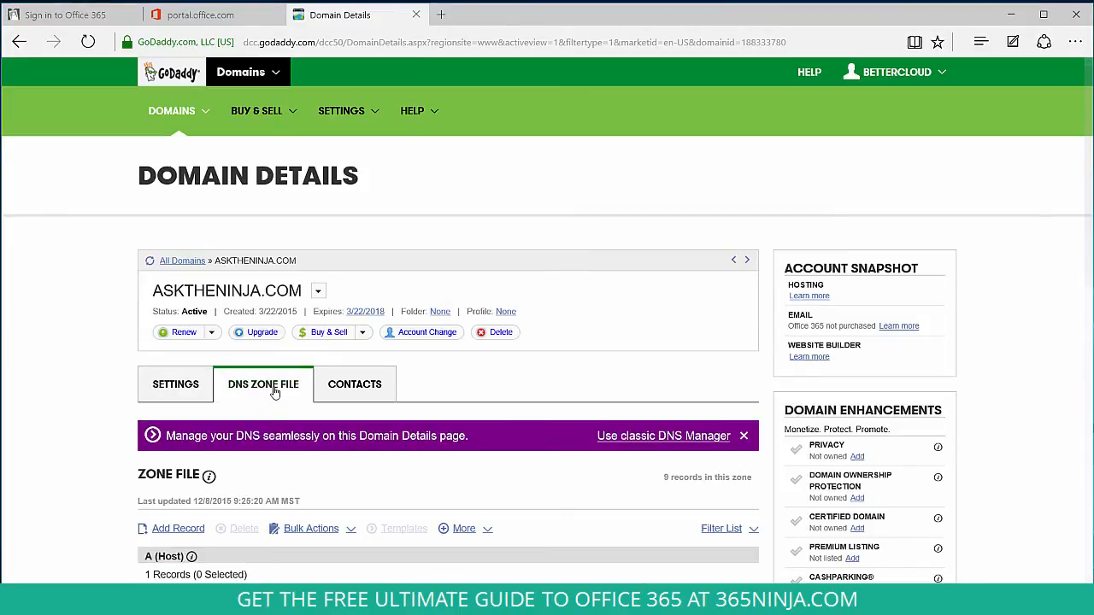
scroll("down", 3)
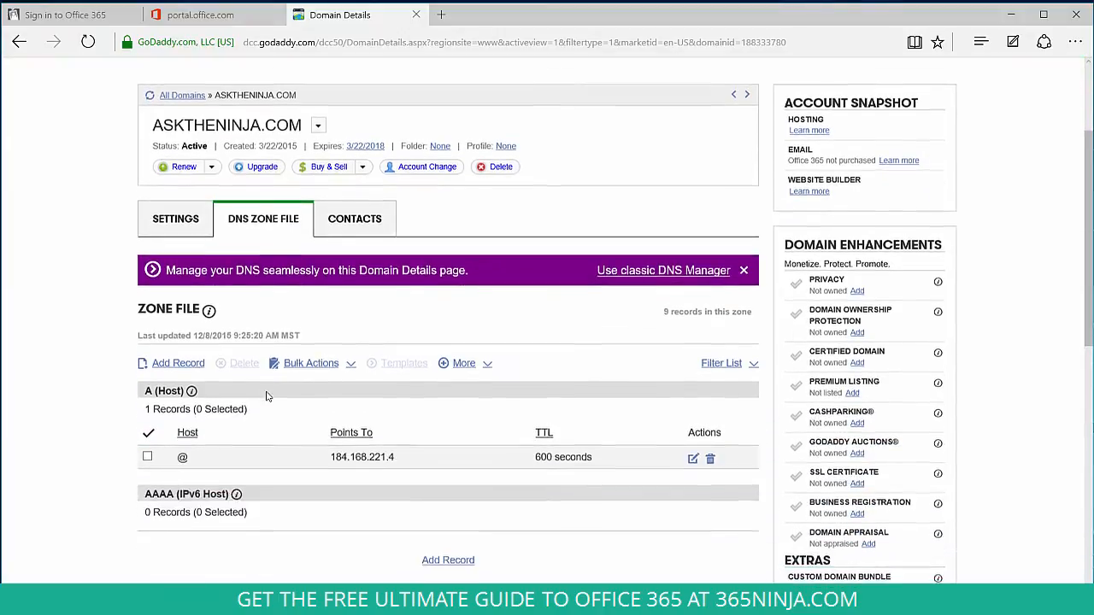
left_click(178, 363)
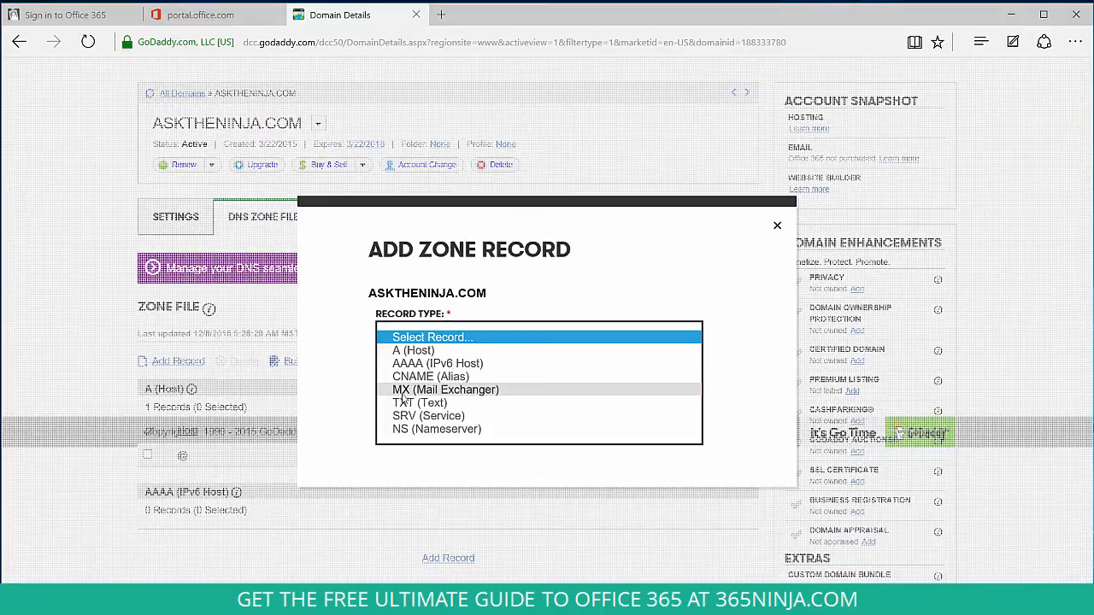
left_click(420, 403)
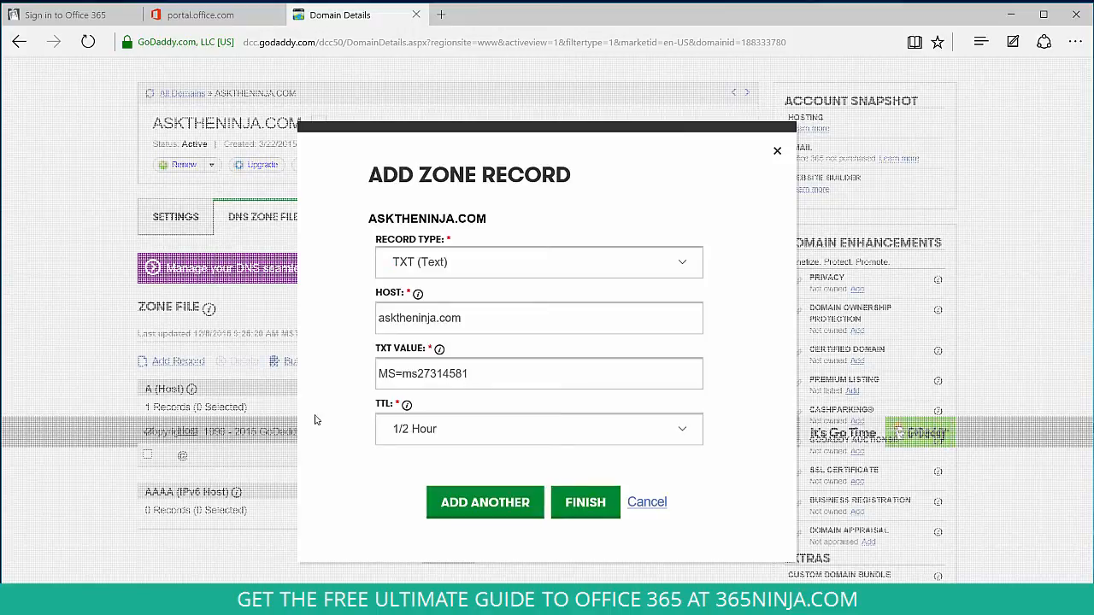
mouse_move(530, 471)
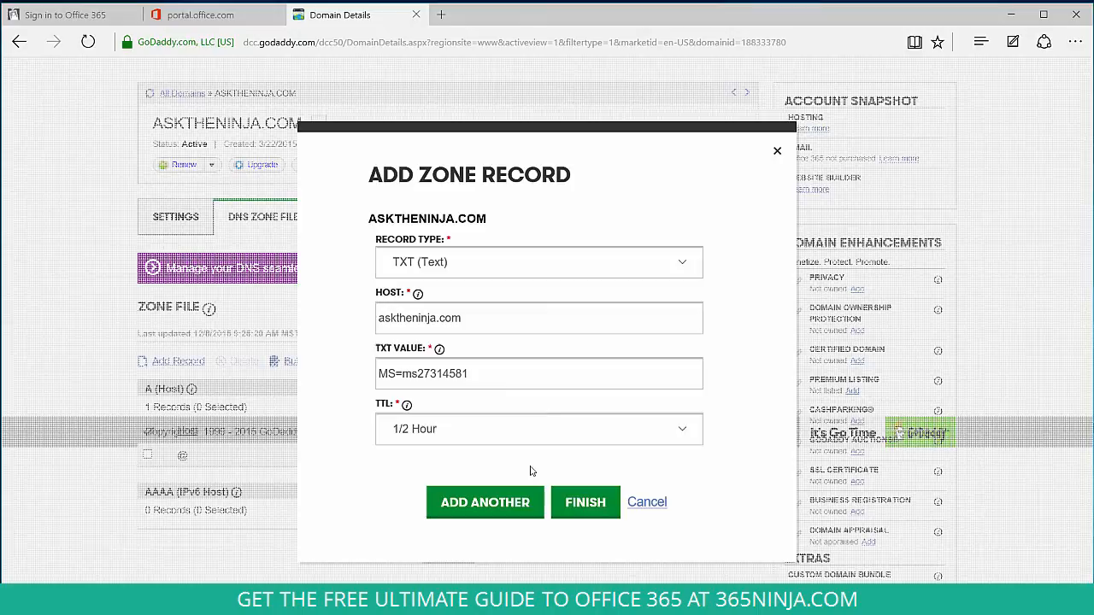
left_click(585, 502)
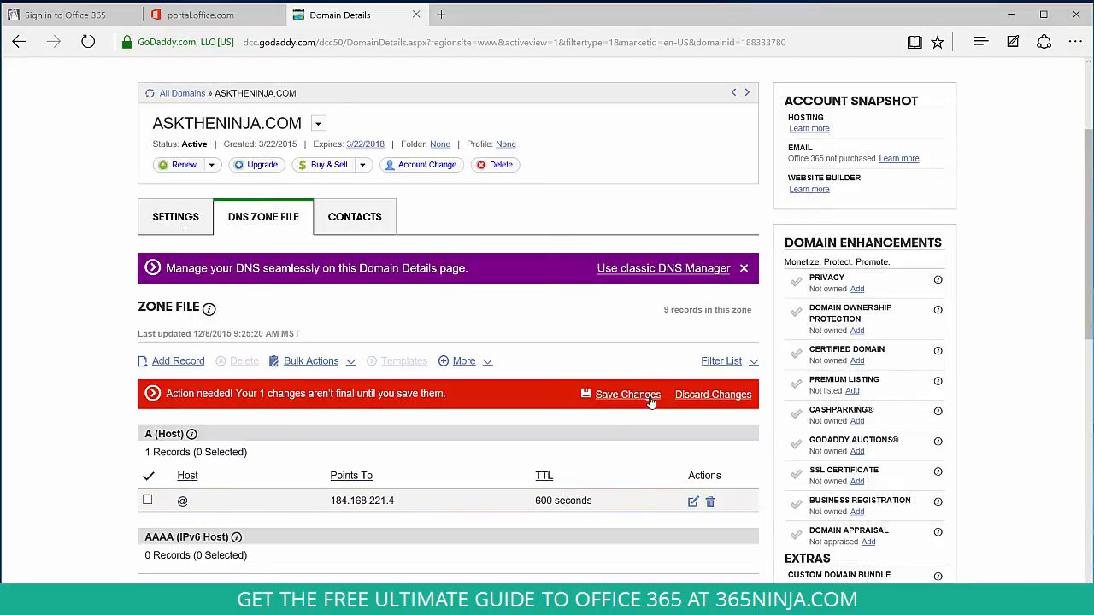
left_click(627, 394)
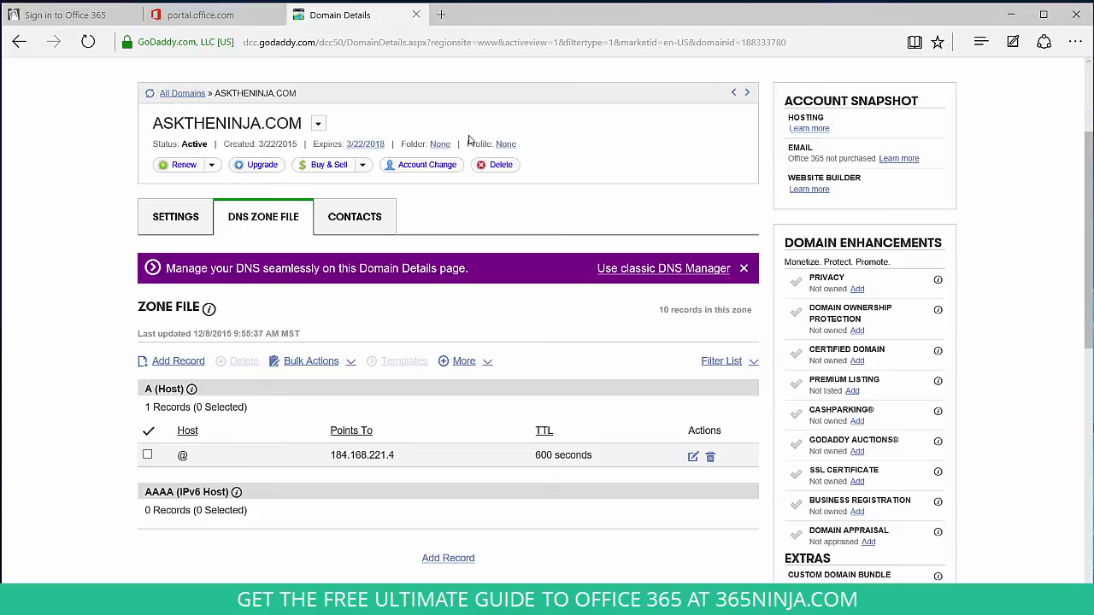
left_click(201, 15)
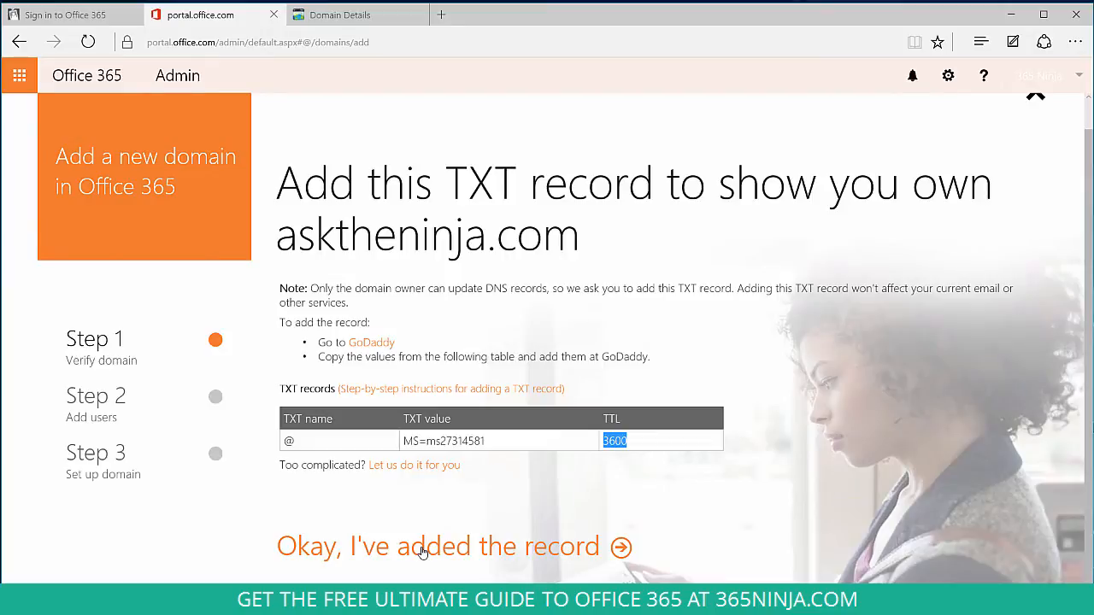
left_click(439, 546)
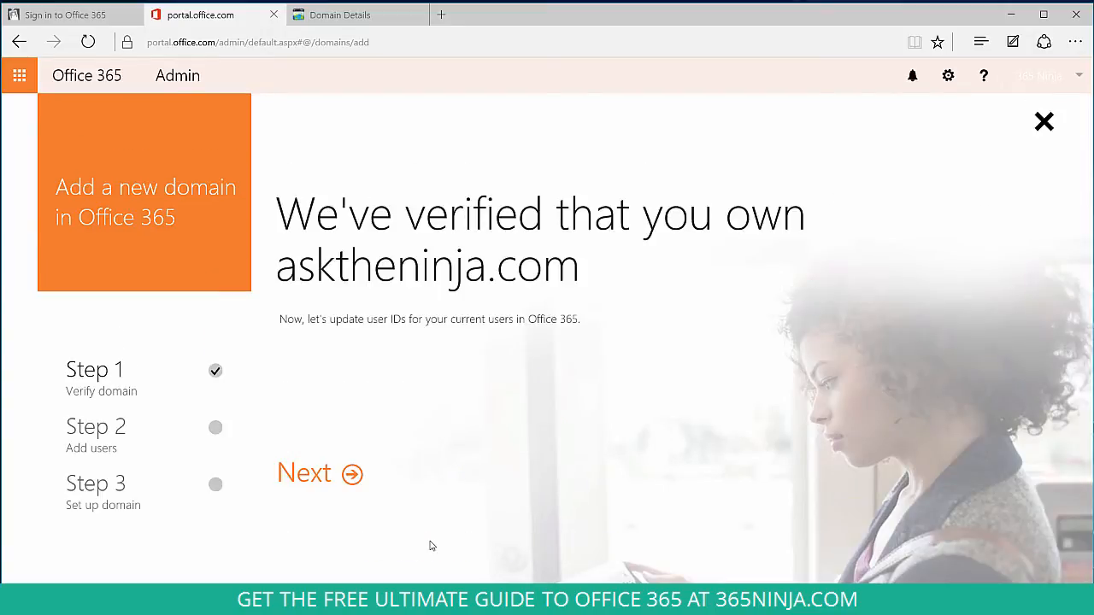
mouse_move(316, 478)
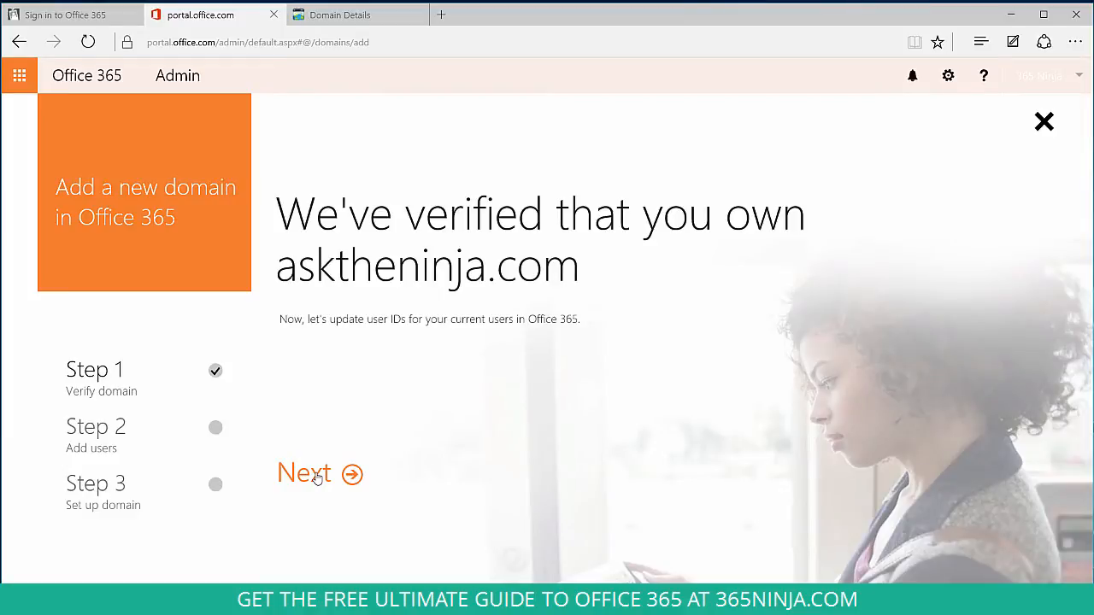
left_click(304, 473)
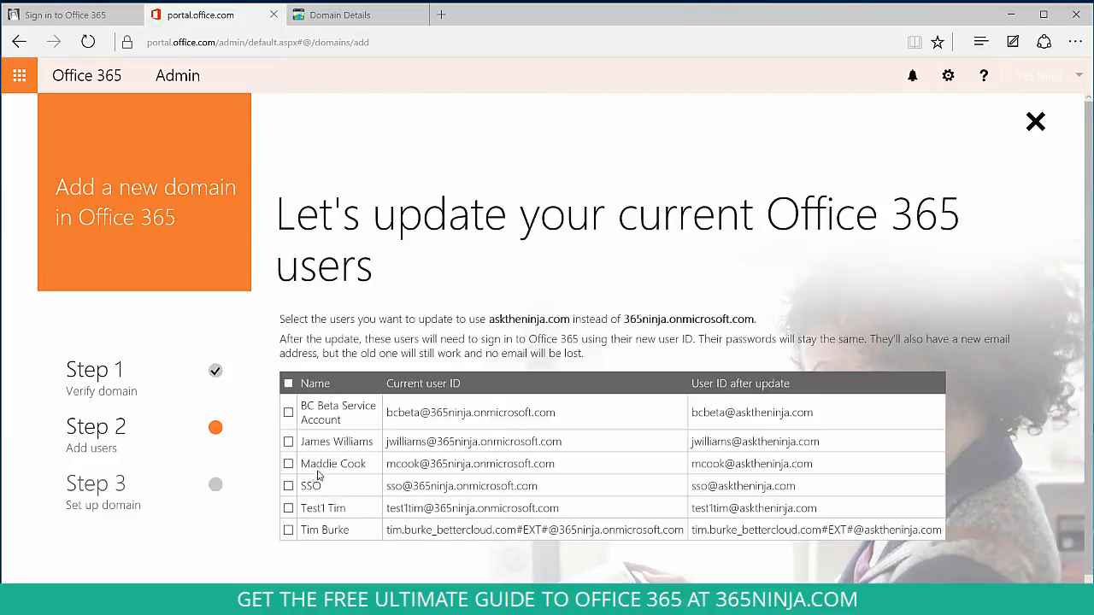
mouse_move(622, 415)
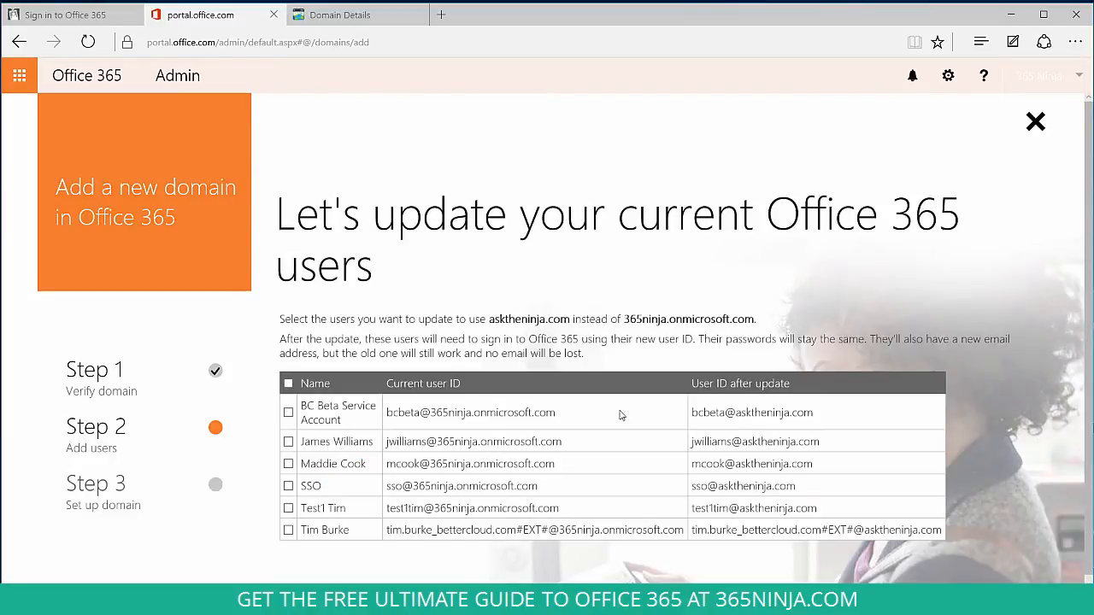
double_click(778, 441)
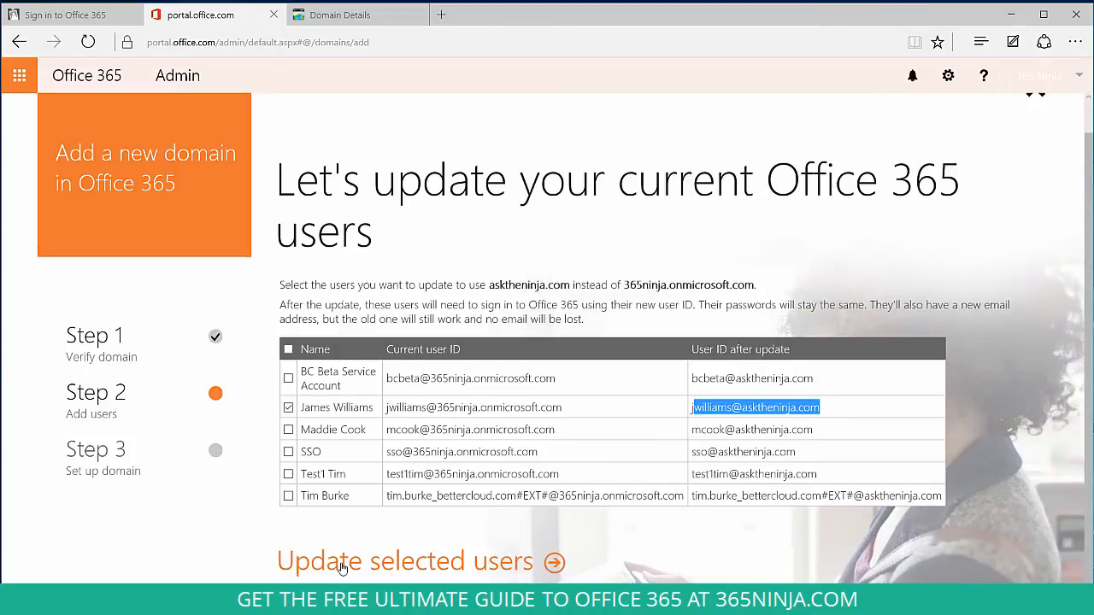
left_click(406, 561)
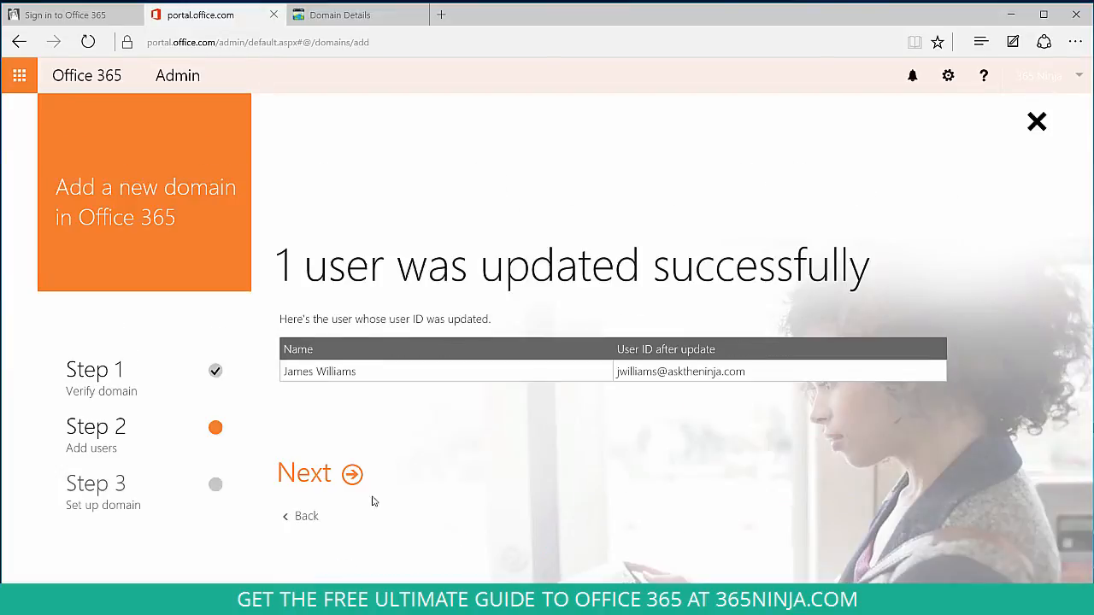
mouse_move(406, 306)
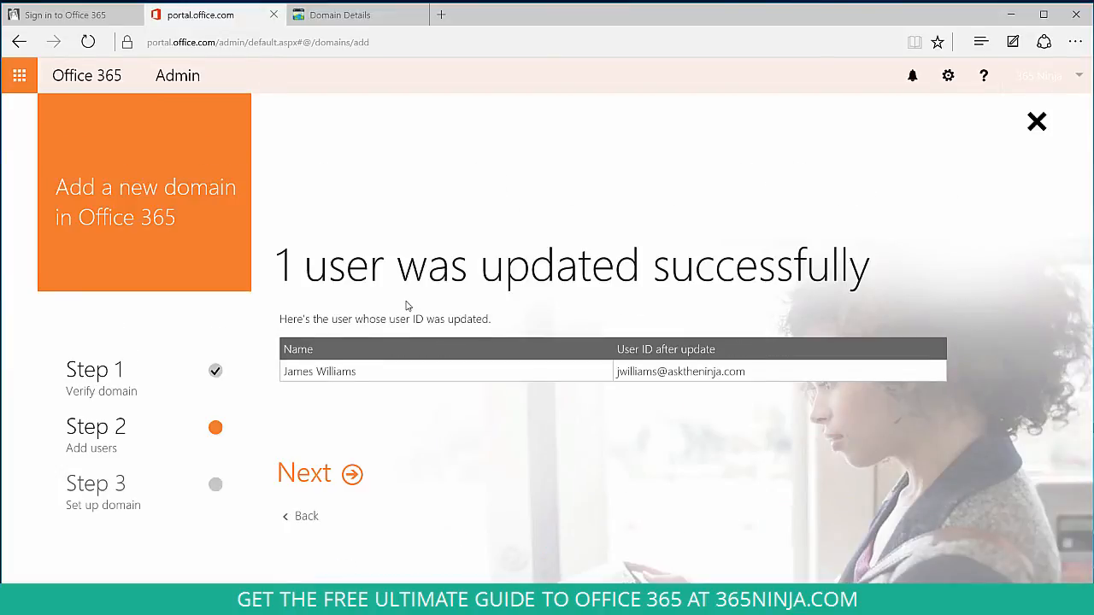
mouse_move(308, 479)
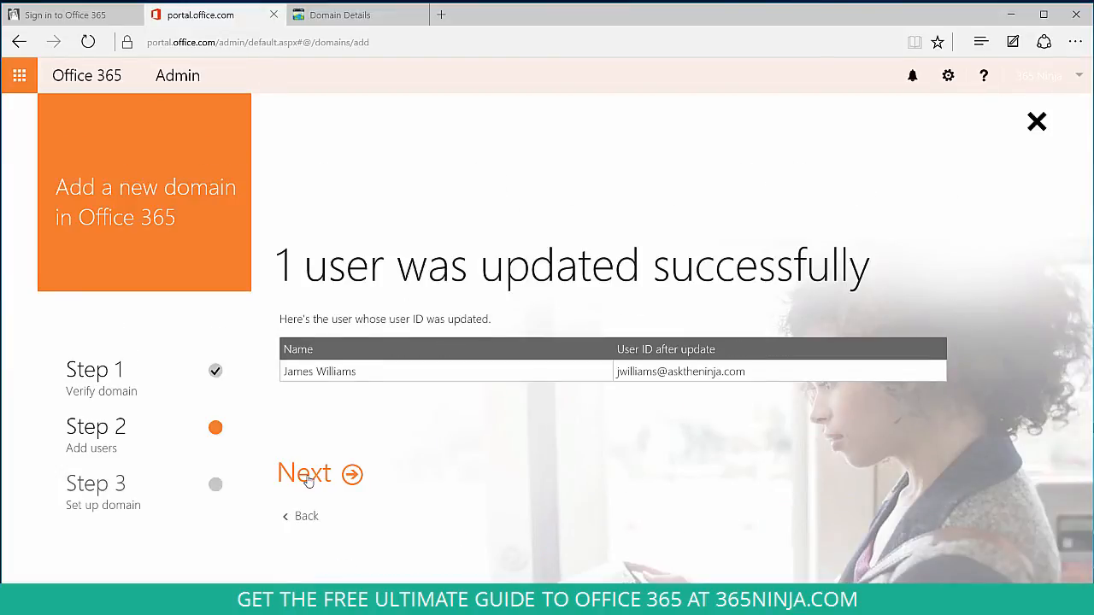
Skip adding users, choose to manage DNS yourself, and keep all three services.
left_click(304, 472)
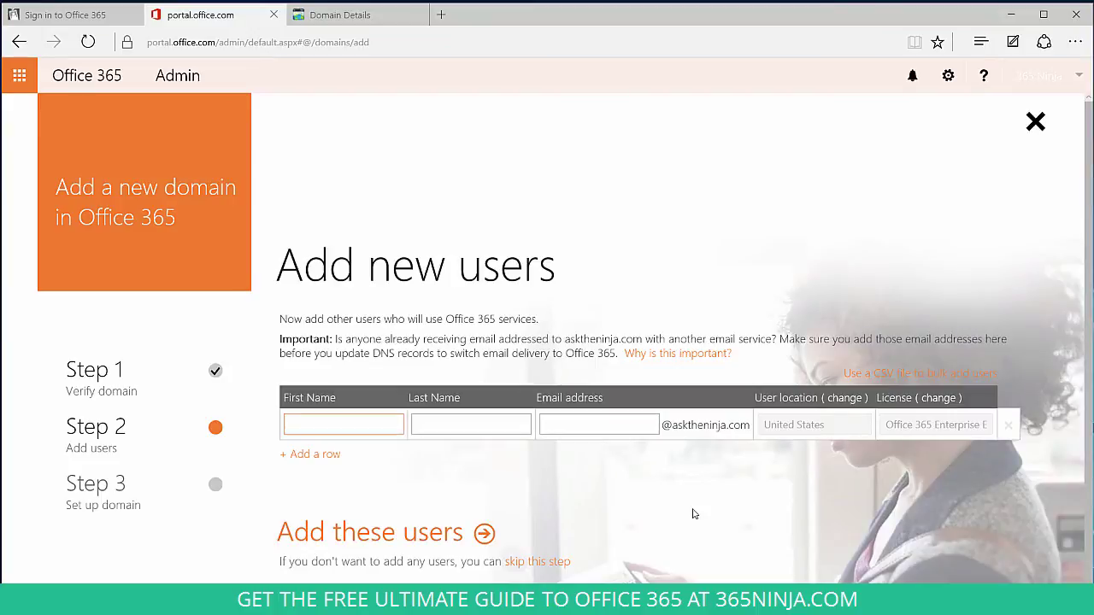
mouse_move(552, 570)
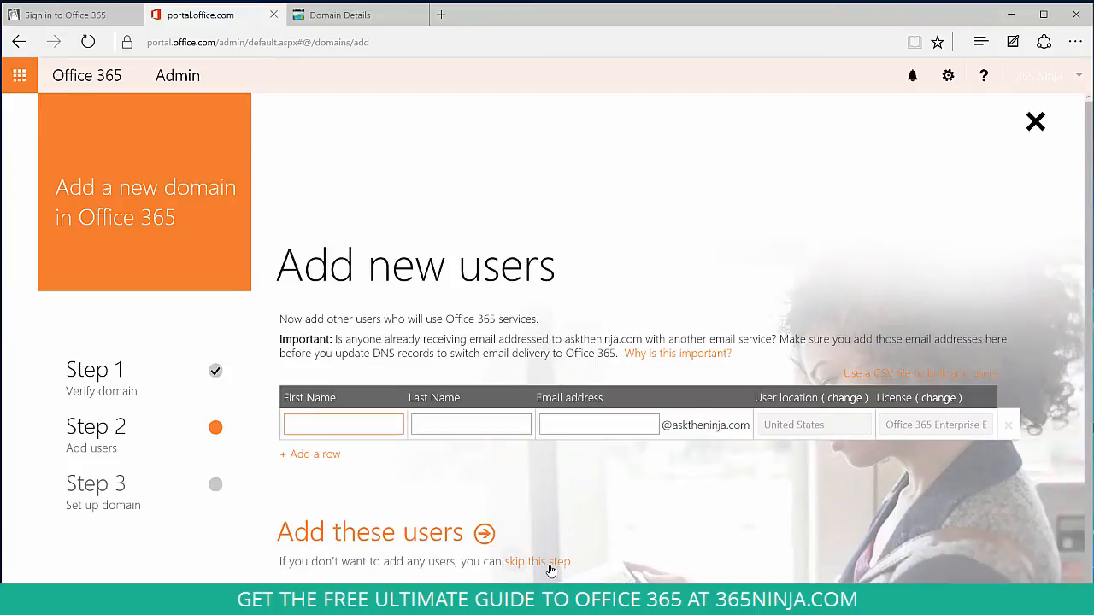
left_click(537, 561)
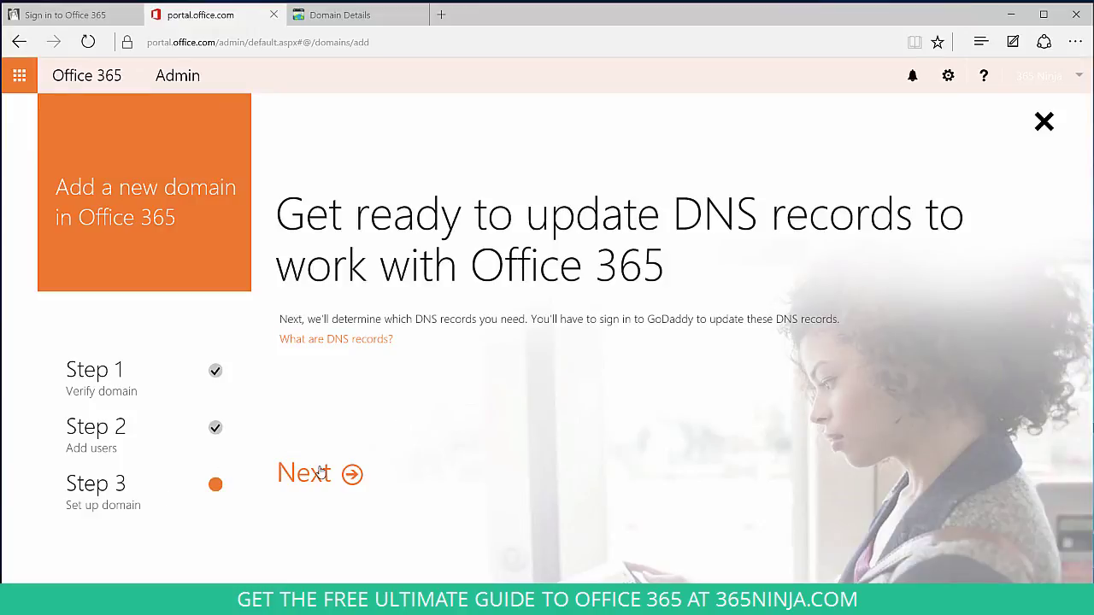
left_click(304, 473)
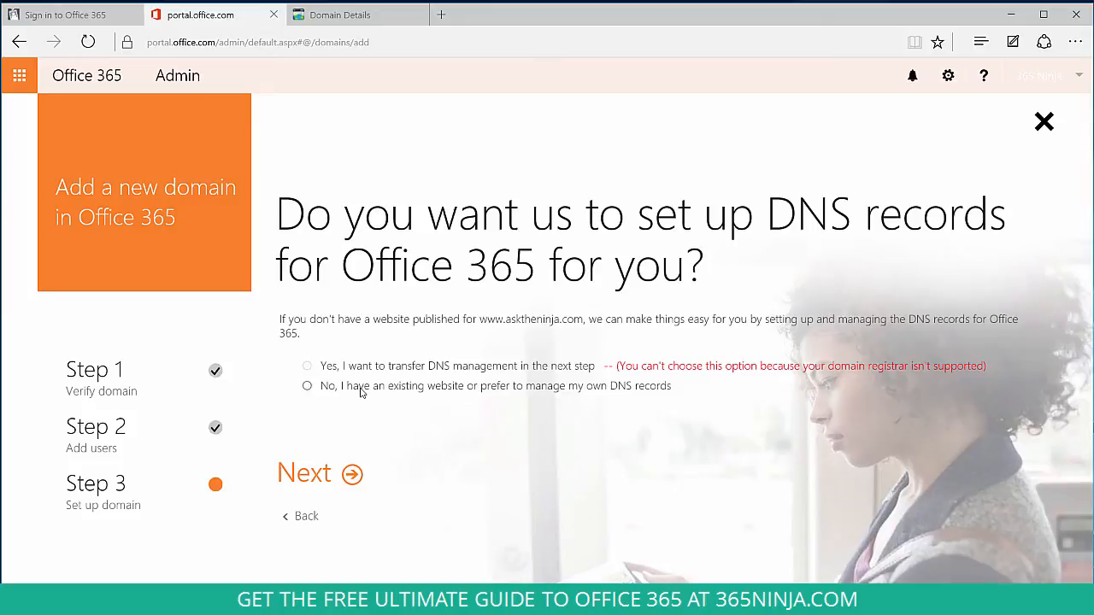
mouse_move(343, 394)
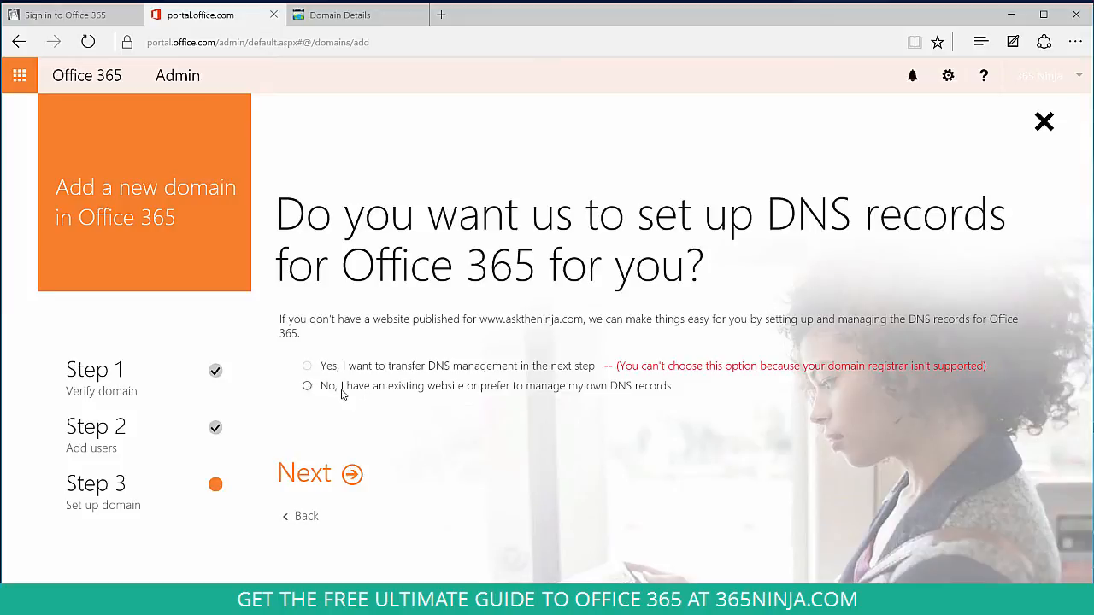
left_click(307, 385)
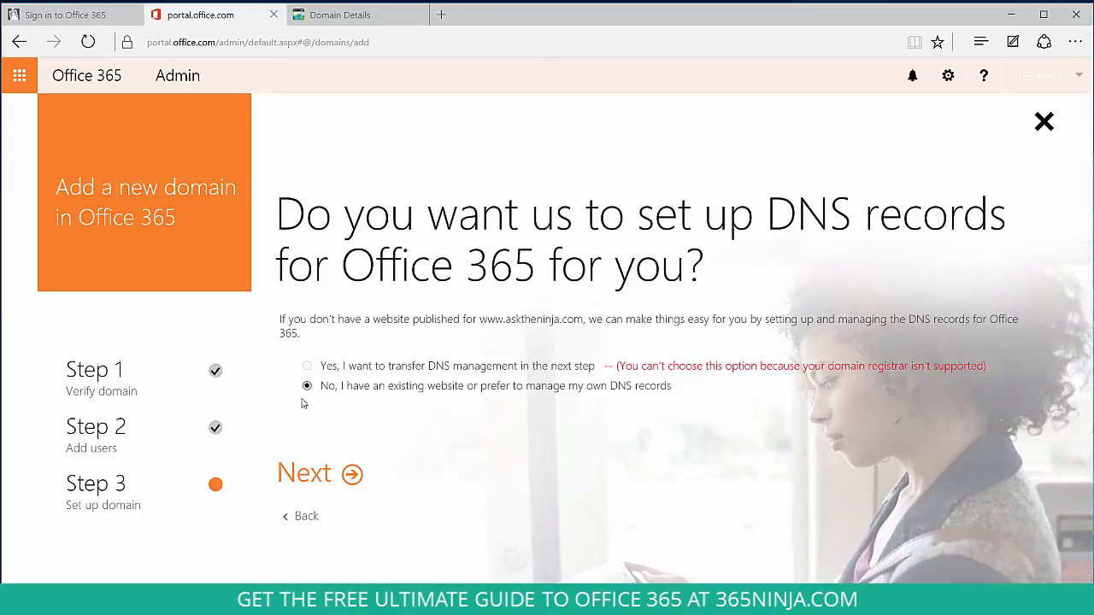
left_click(303, 473)
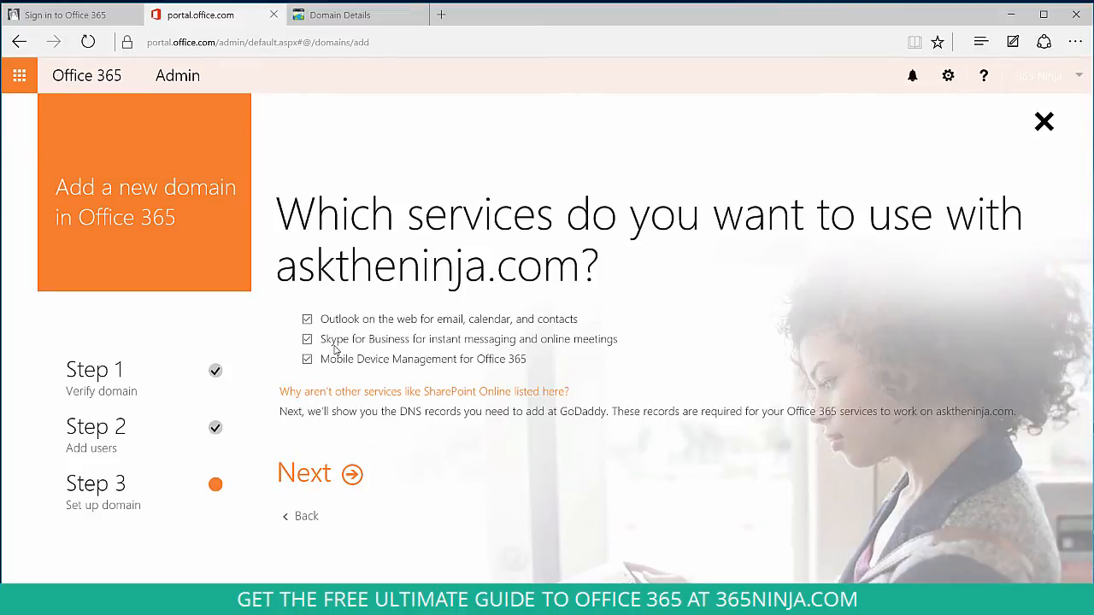
mouse_move(438, 345)
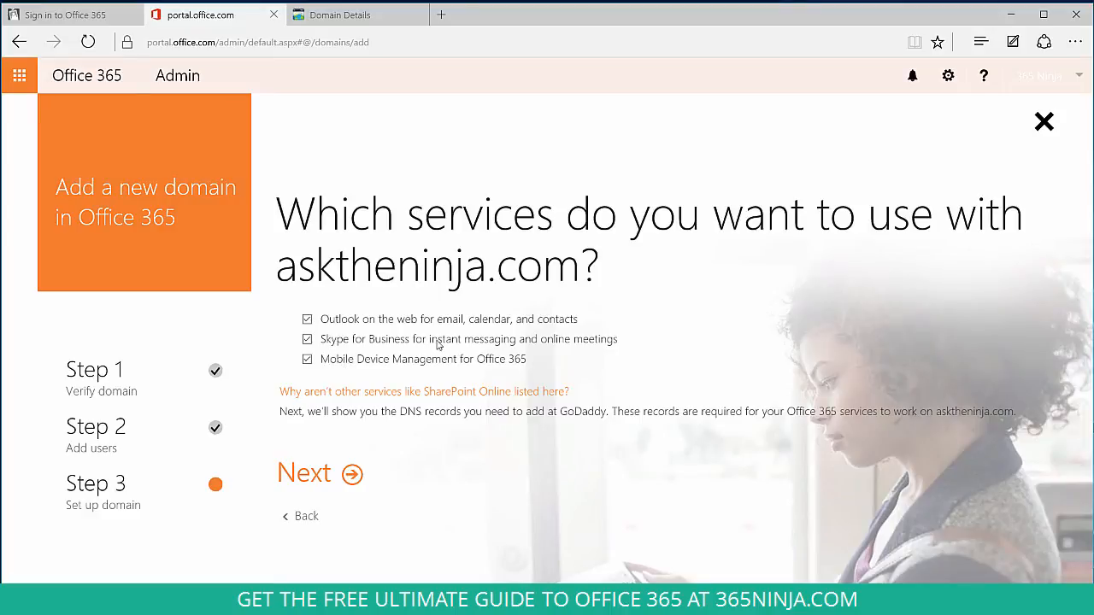
left_click(304, 473)
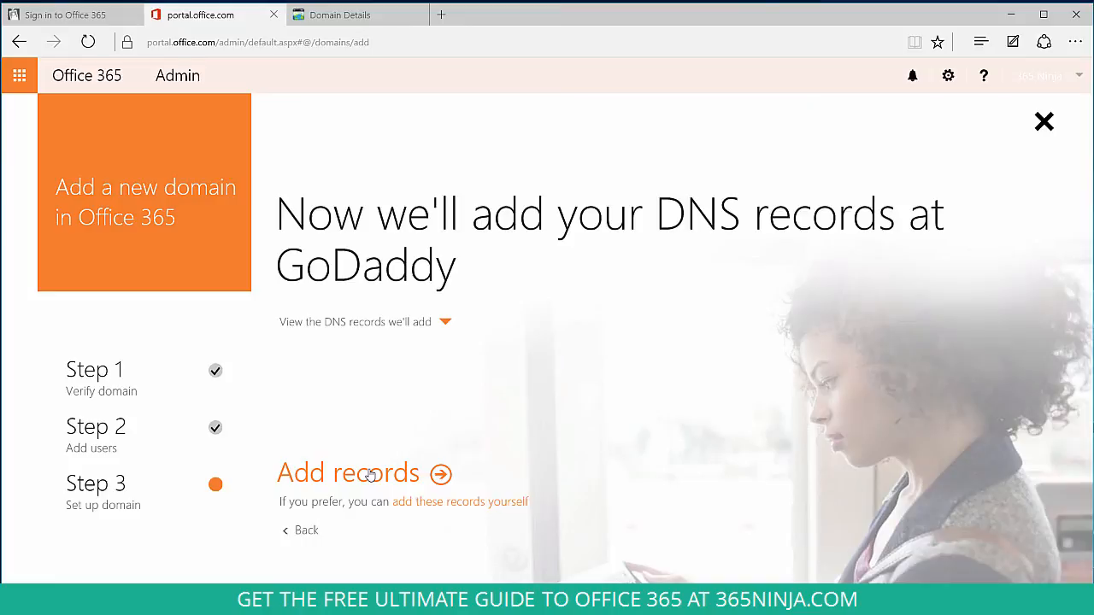
Sign in to GoDaddy, accept Office 365's DNS access, and finish the wizard.
left_click(347, 472)
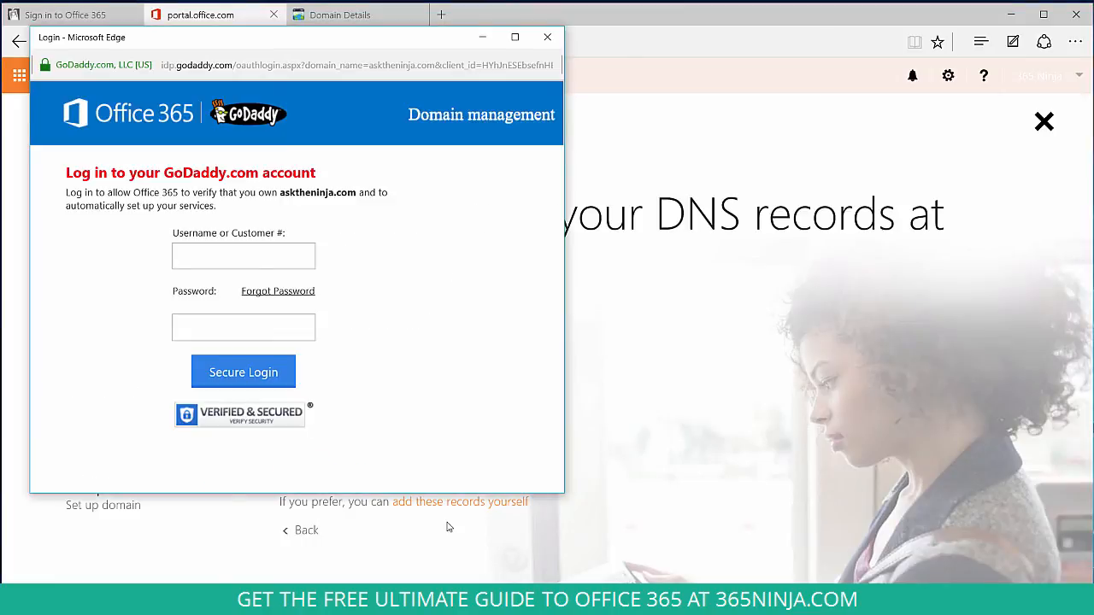
left_click(244, 372)
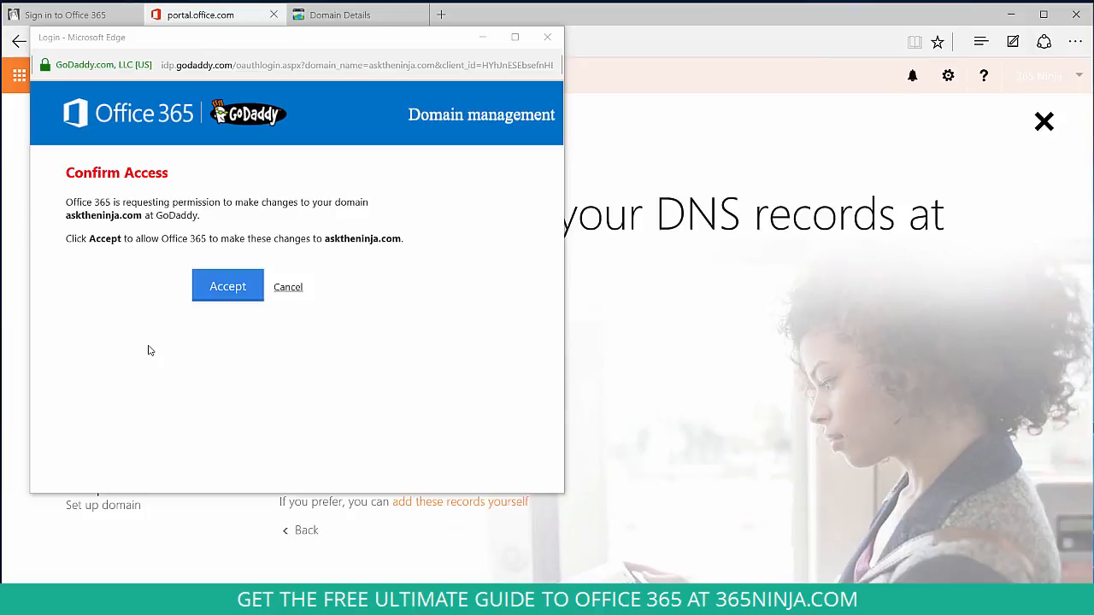
left_click(228, 287)
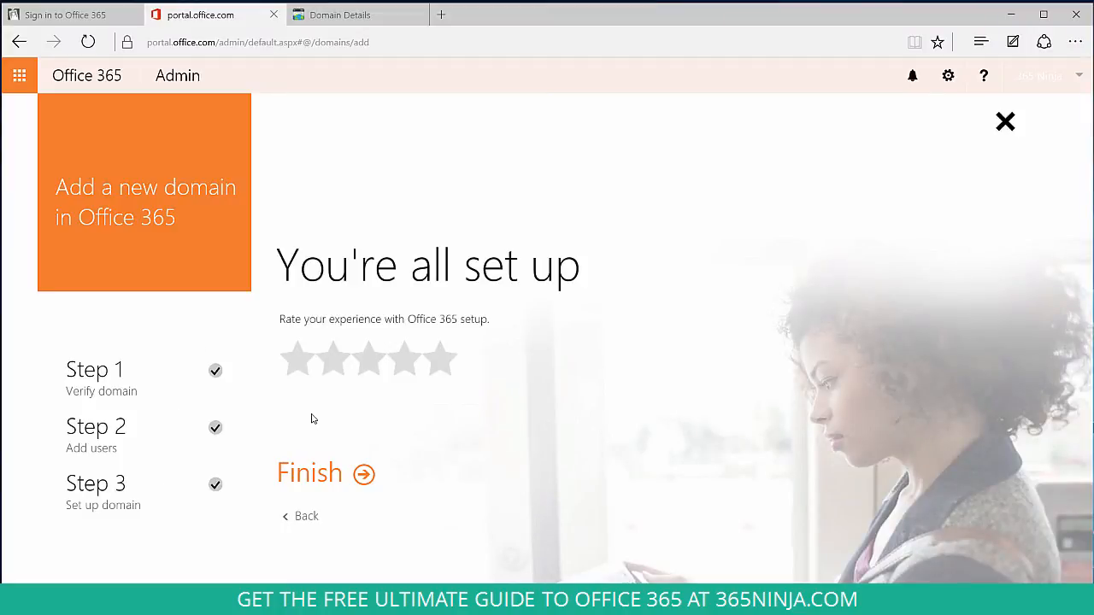
left_click(310, 473)
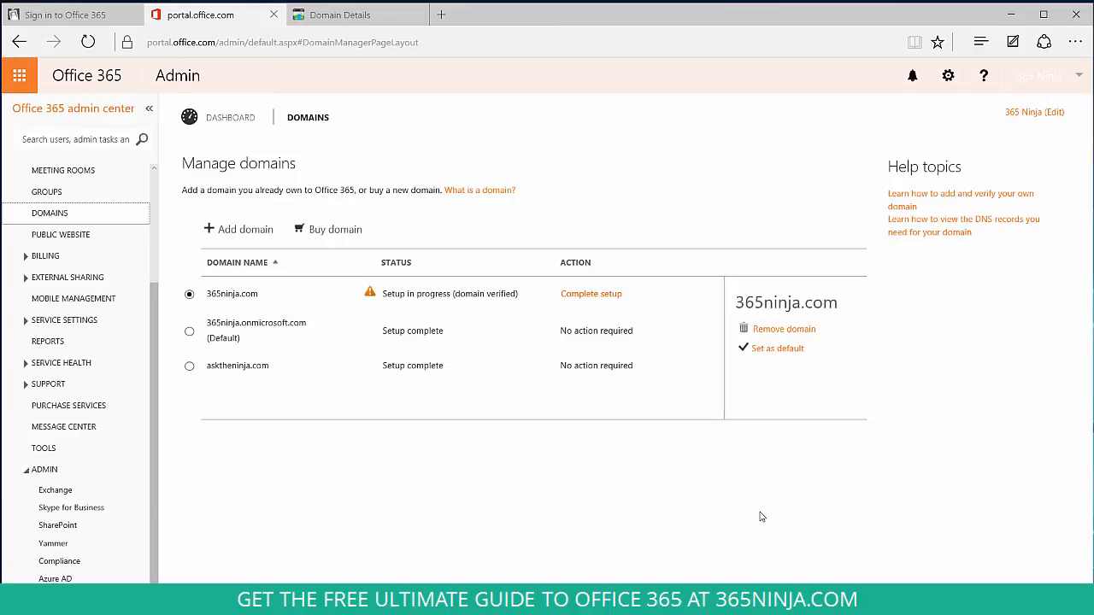
mouse_move(316, 440)
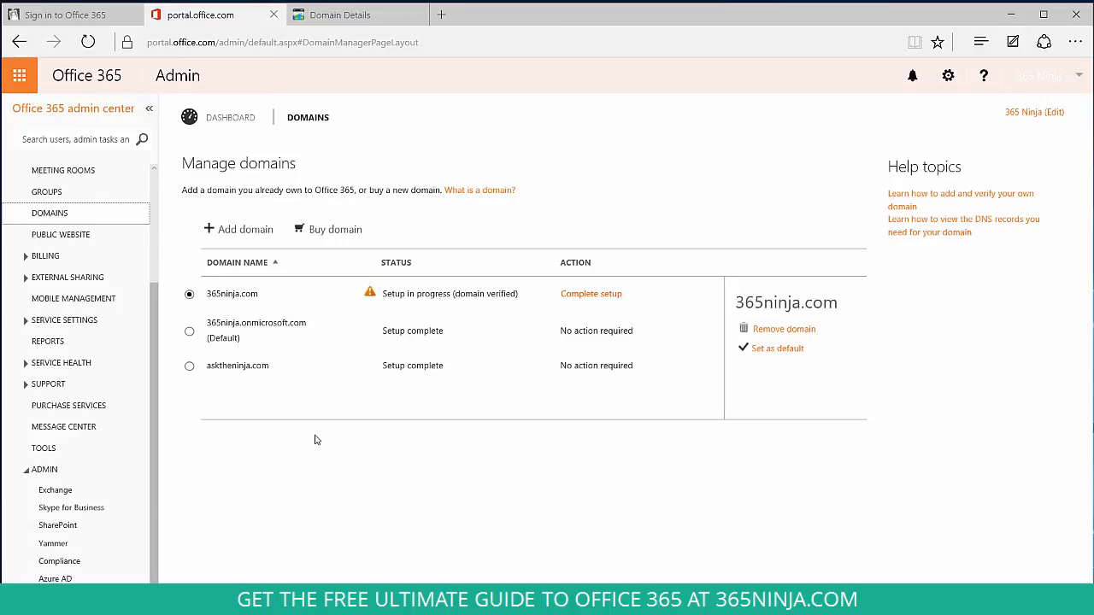
mouse_move(262, 376)
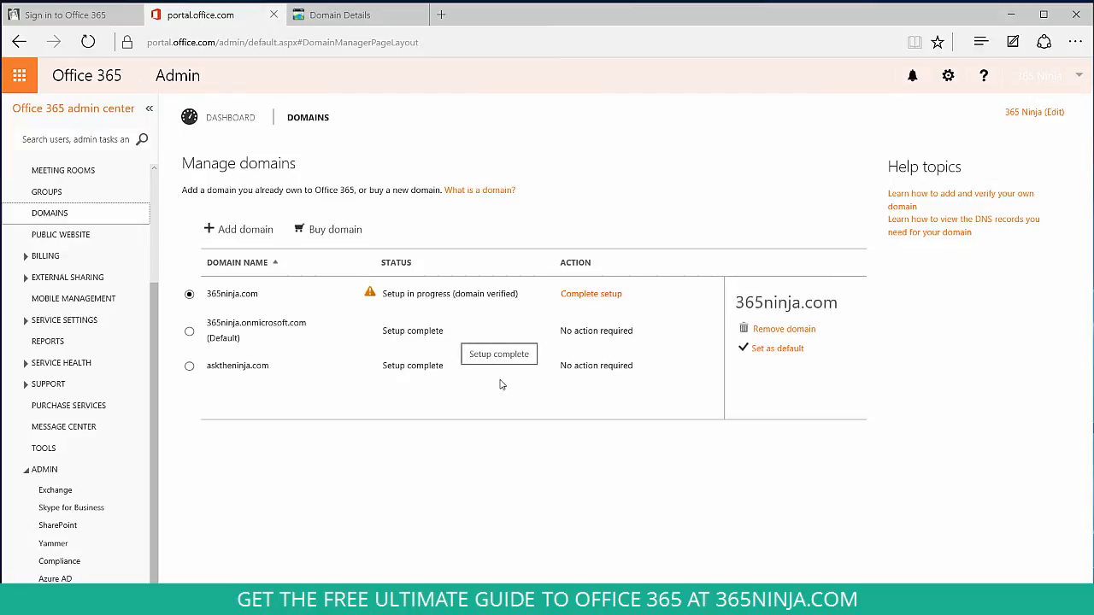
mouse_move(501, 384)
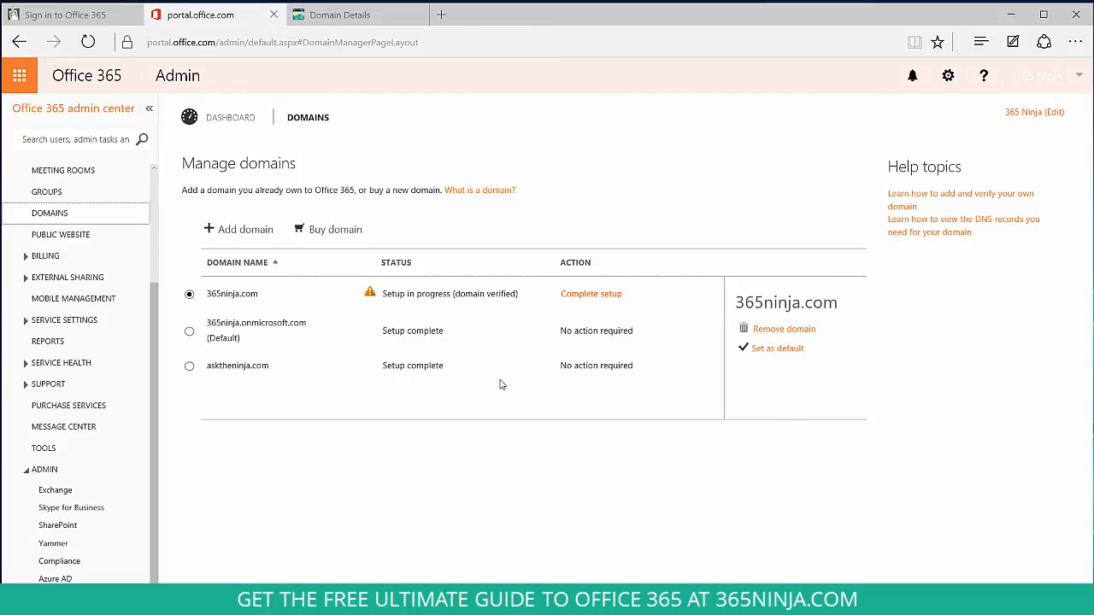